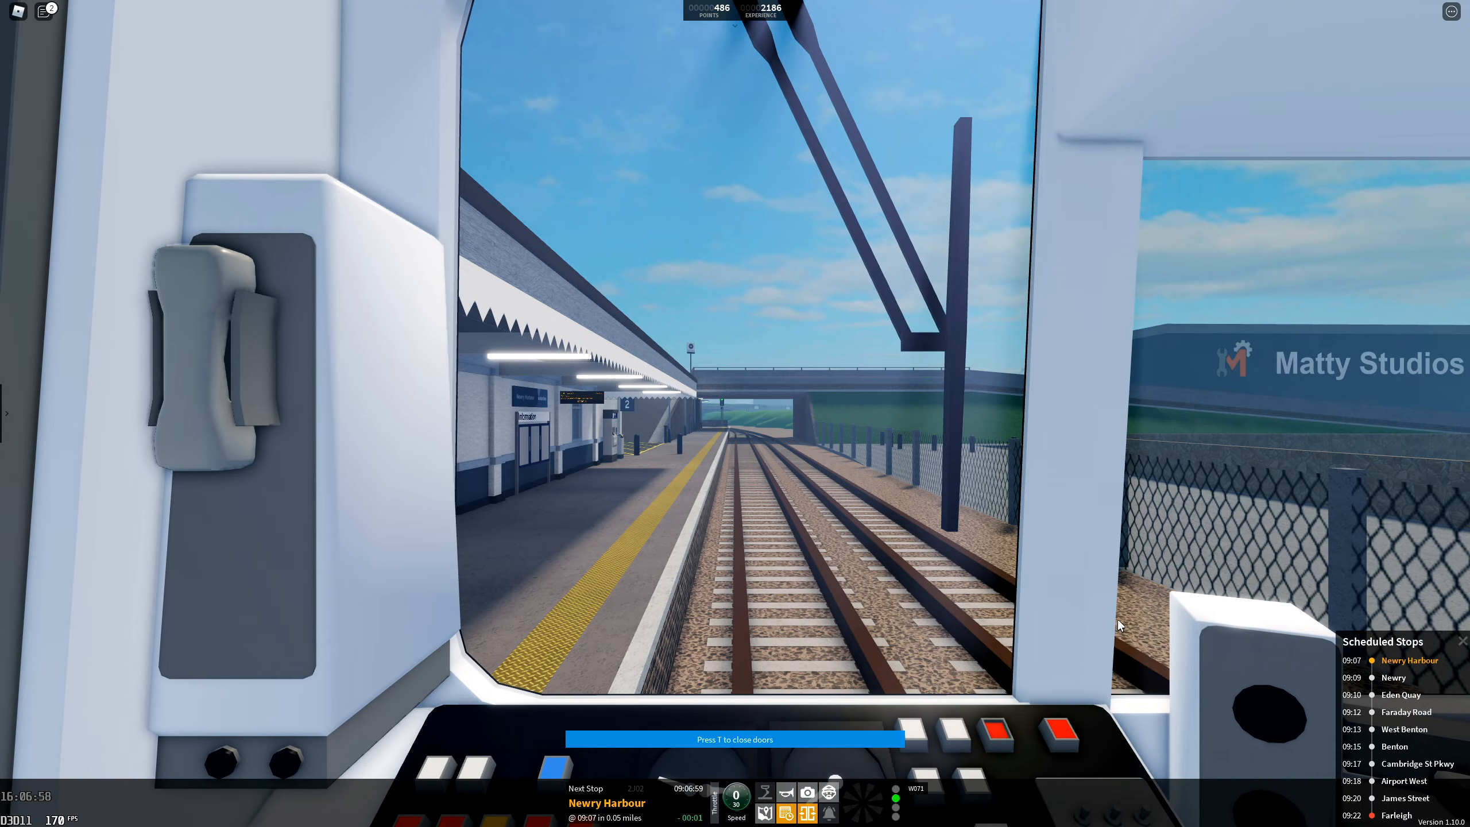
pyautogui.press('t')
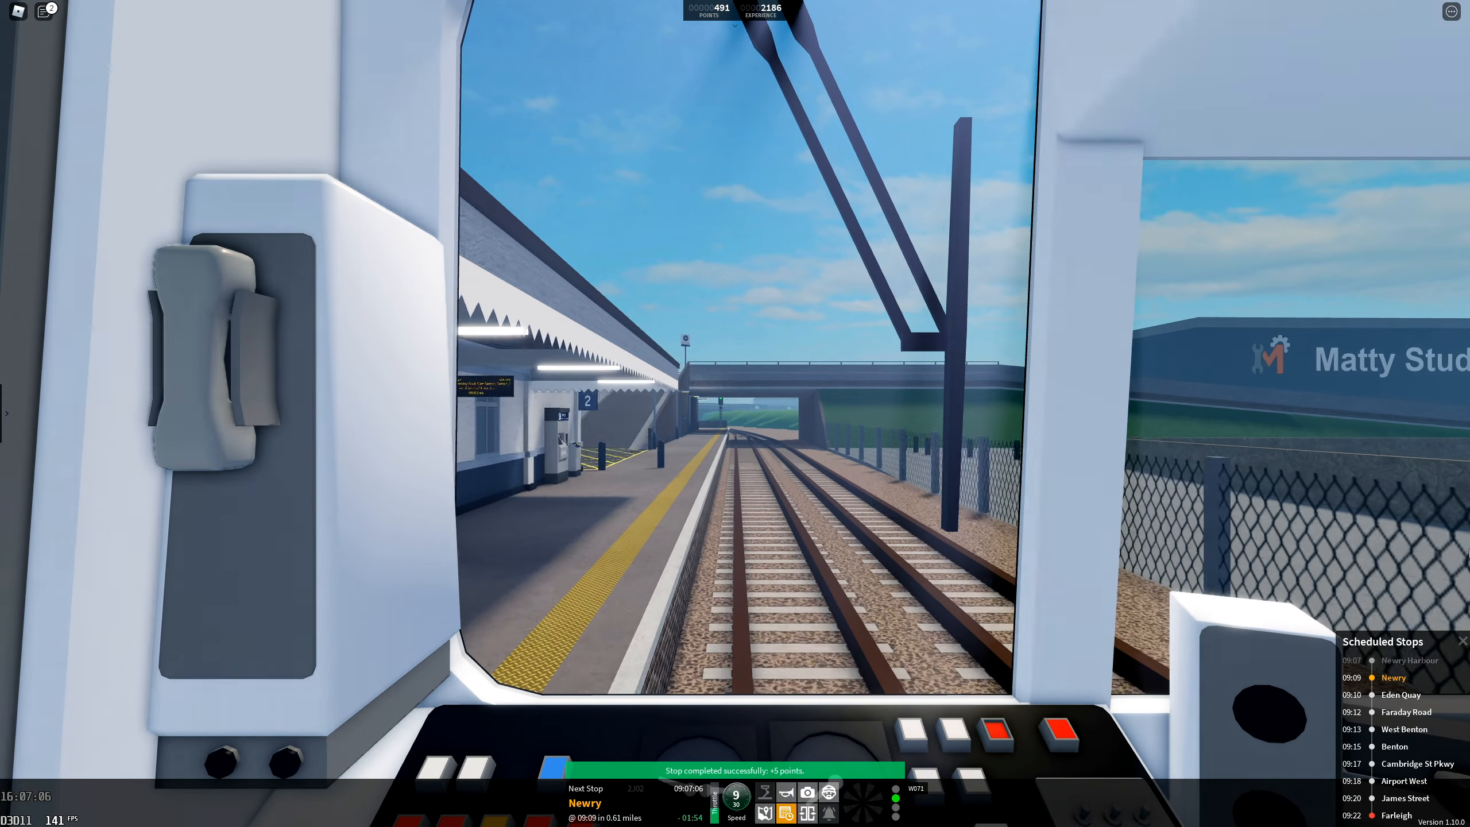